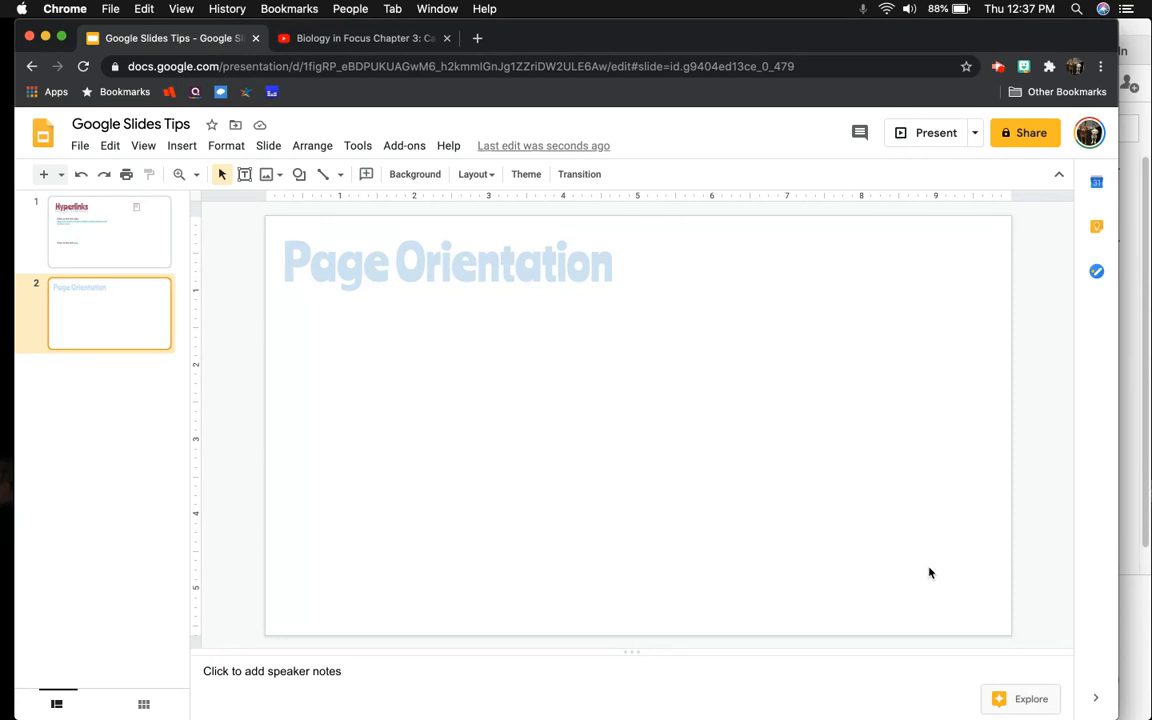
pyautogui.moveTo(507, 471)
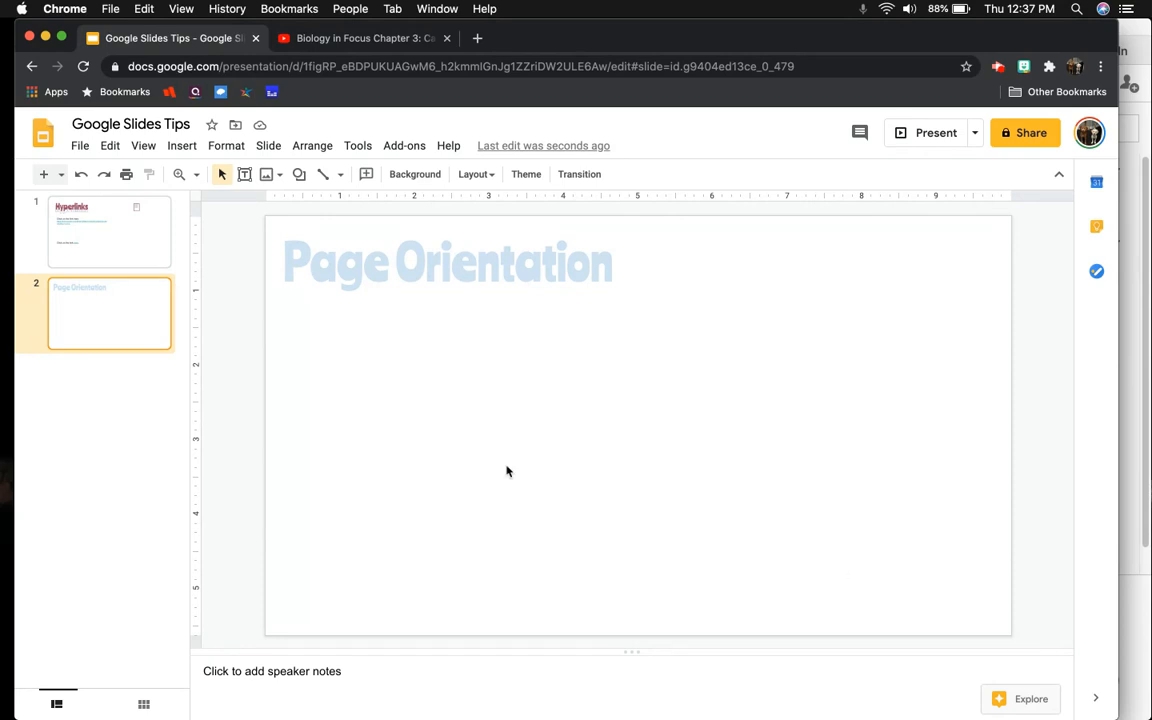
# Change Page setup to a Custom 8 x 10 inch portrait slide size
pyautogui.click(79, 145)
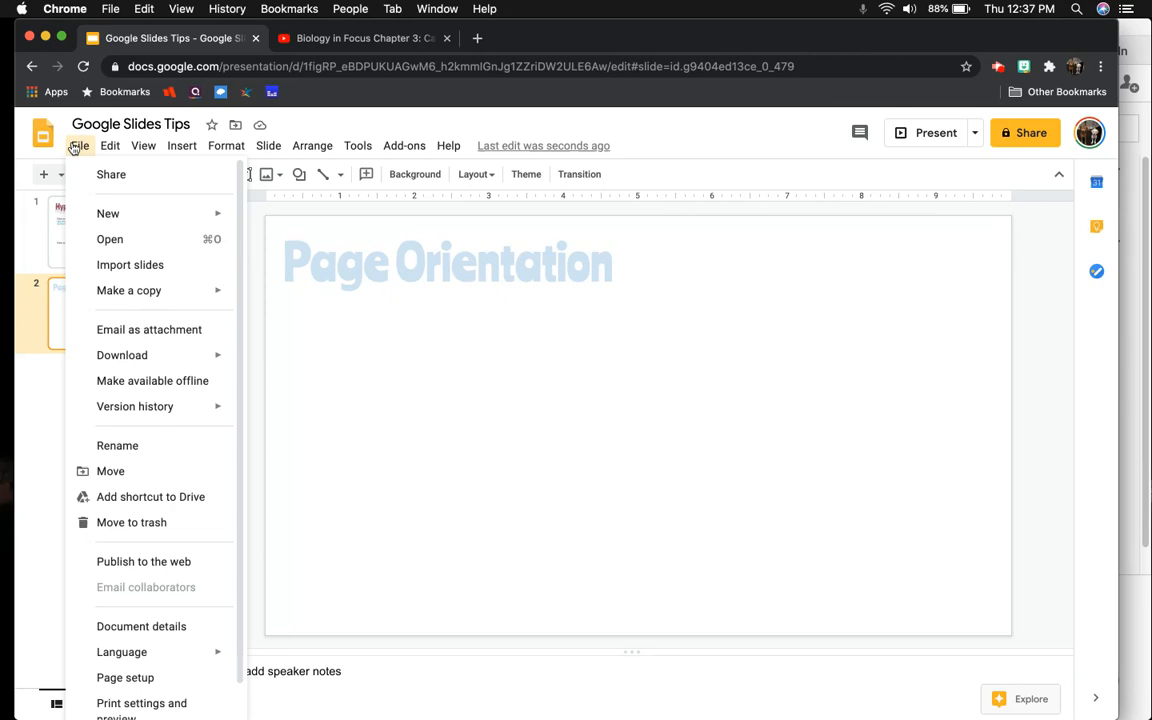
pyautogui.moveTo(125, 677)
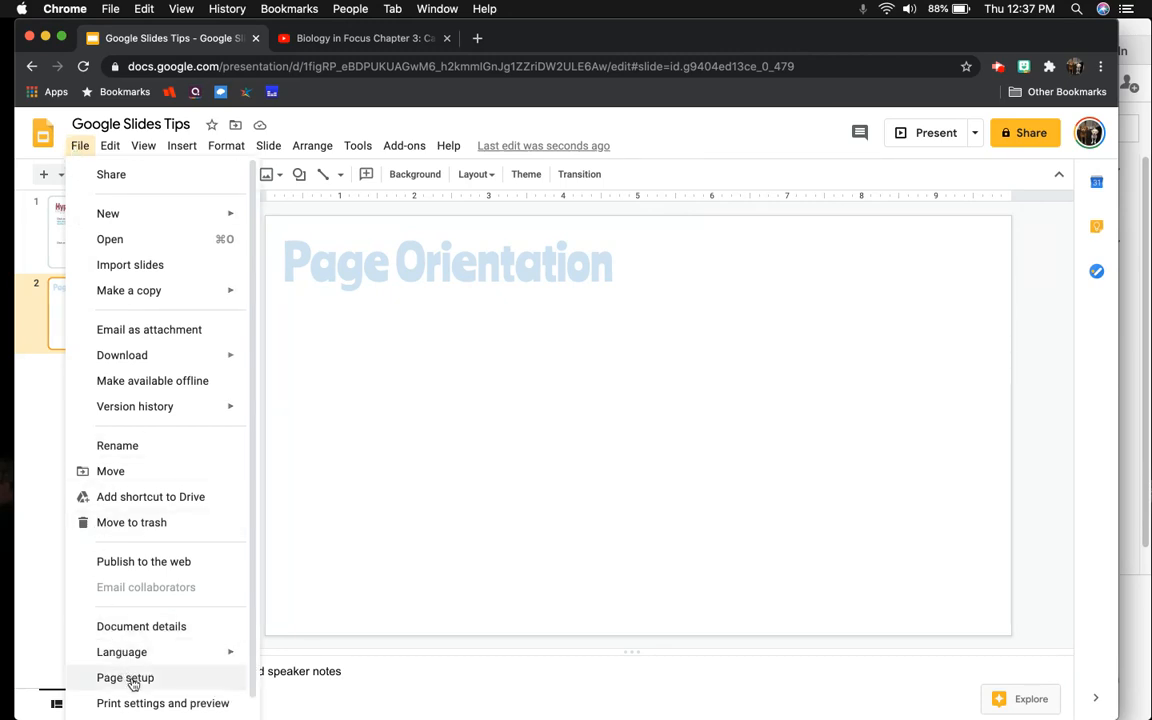
pyautogui.click(125, 677)
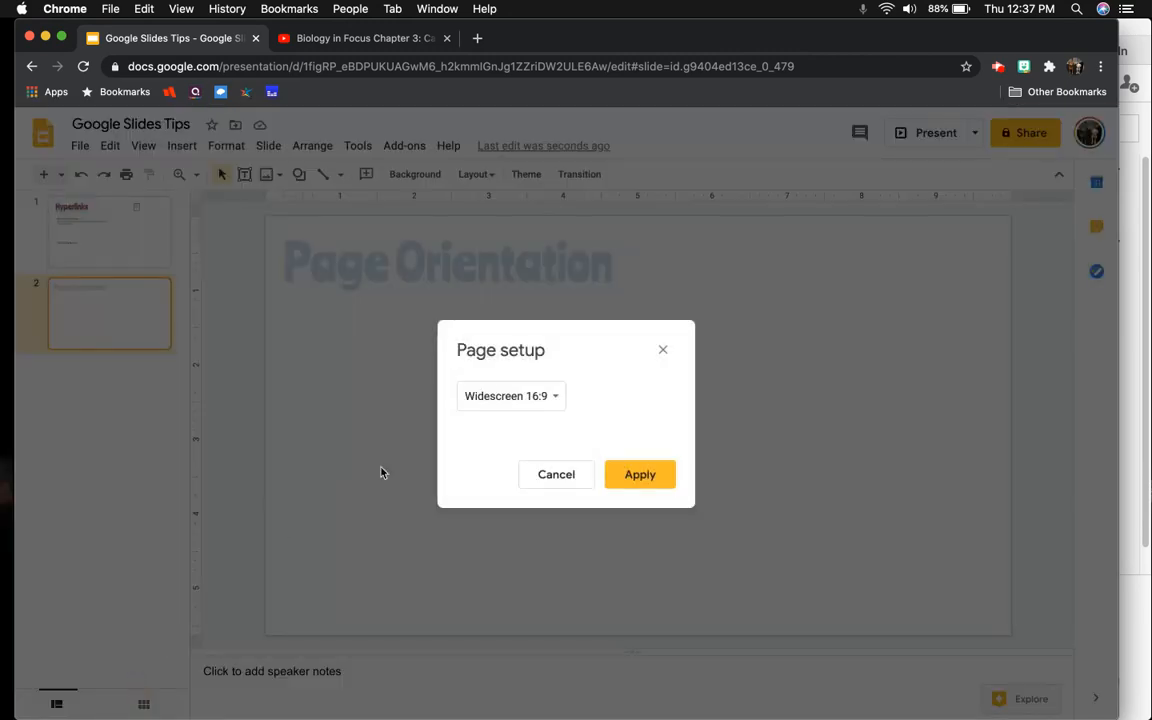
pyautogui.click(510, 395)
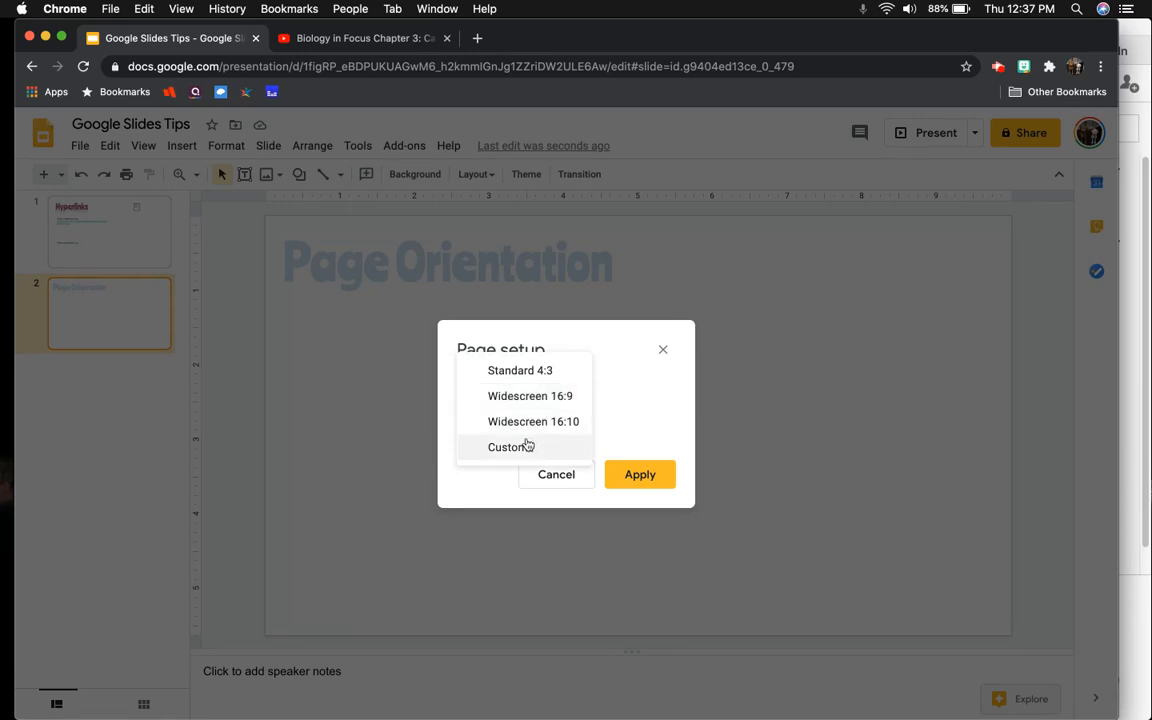
pyautogui.click(510, 446)
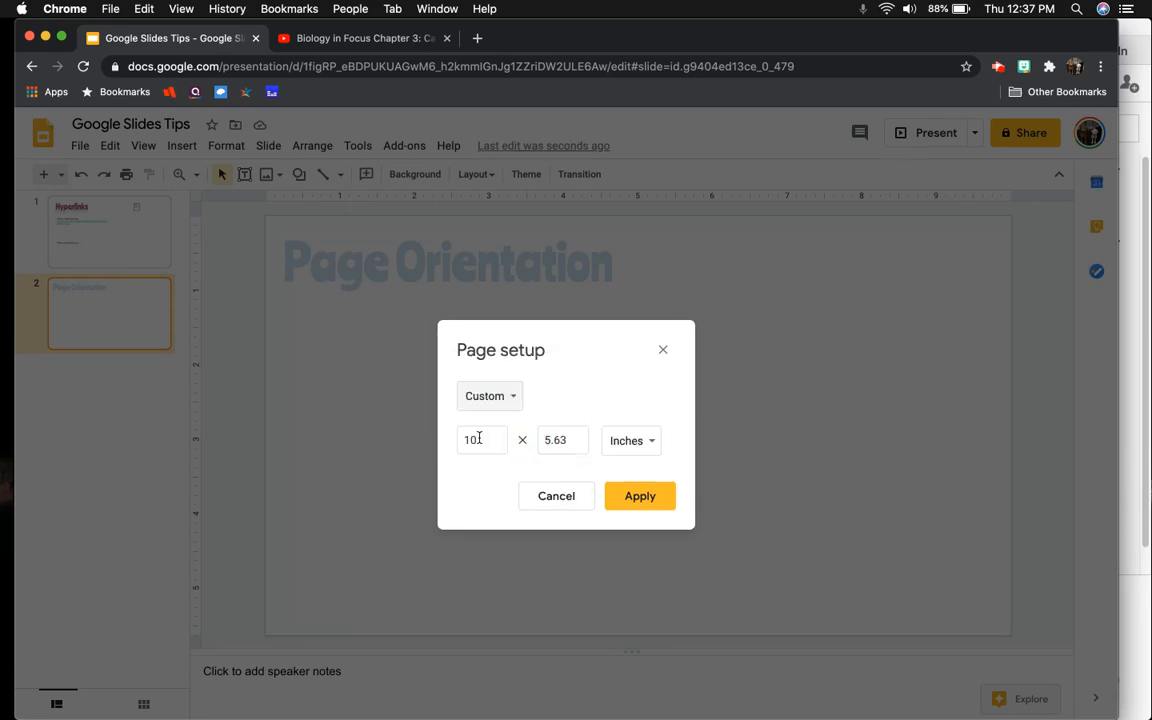
pyautogui.click(481, 440)
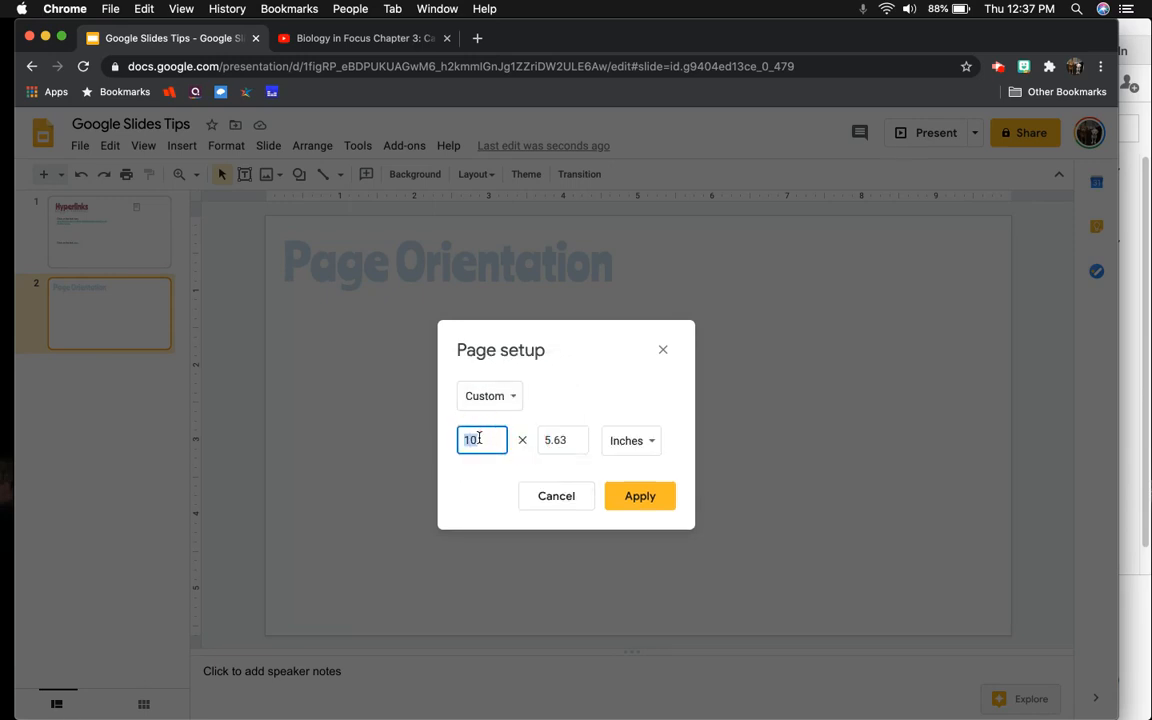
pyautogui.write('8')
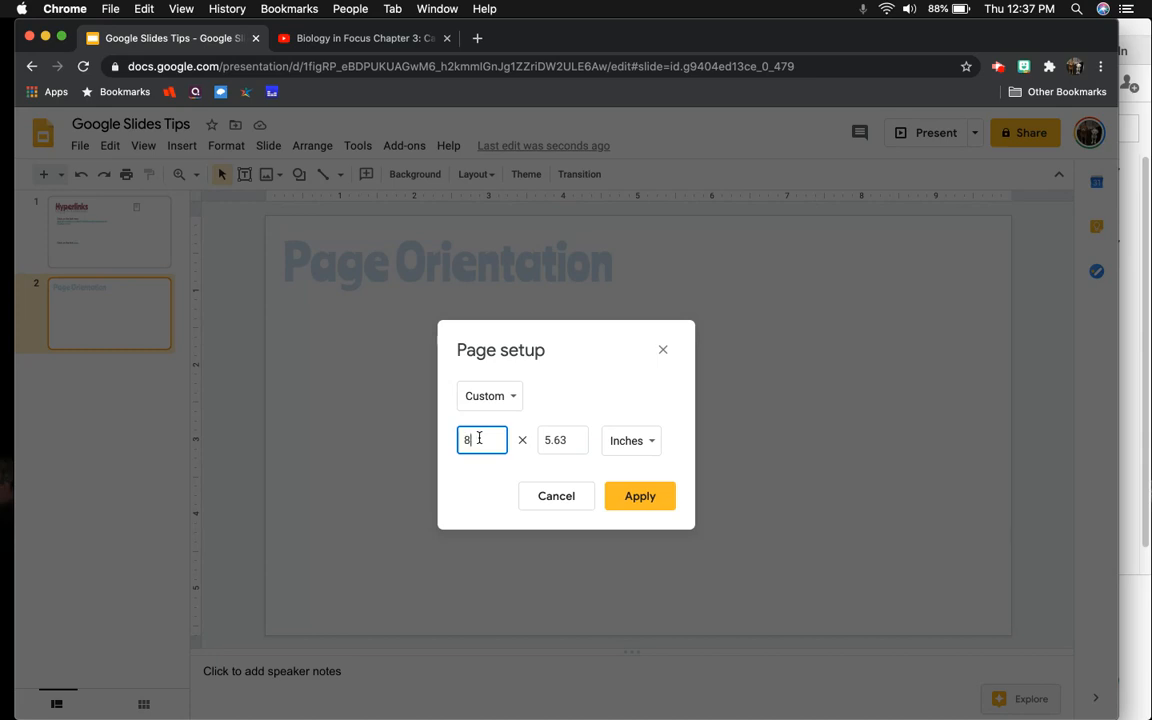
pyautogui.click(562, 440)
pyautogui.write('10')
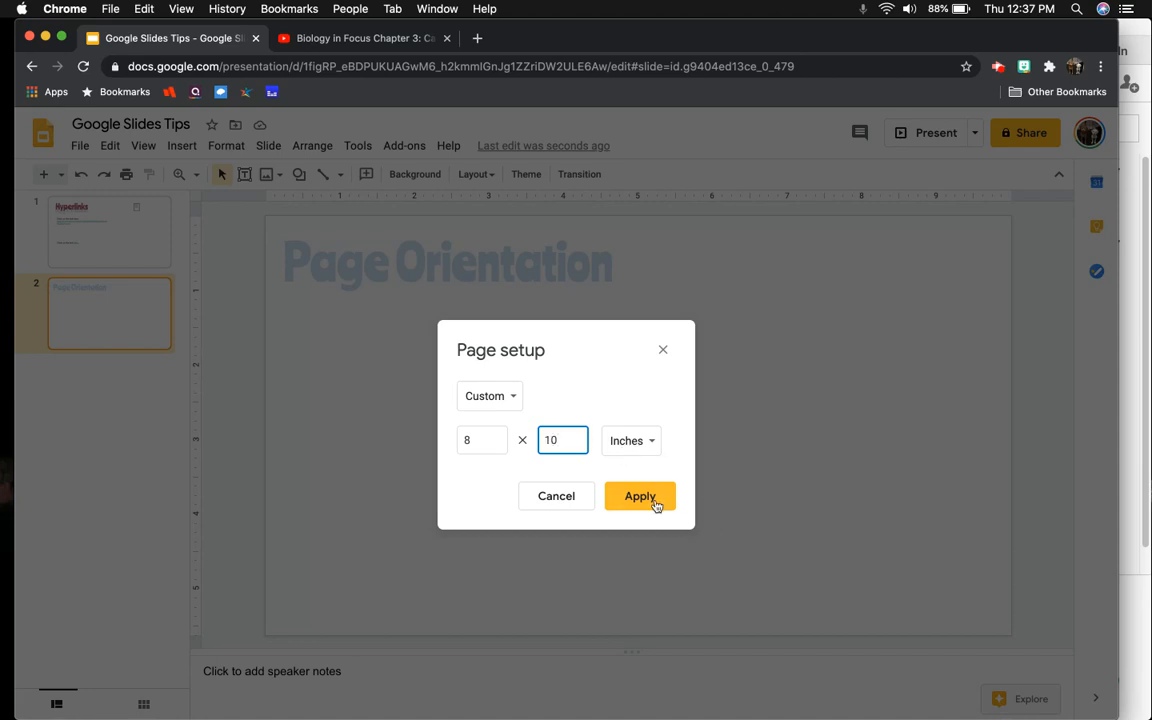
pyautogui.click(640, 496)
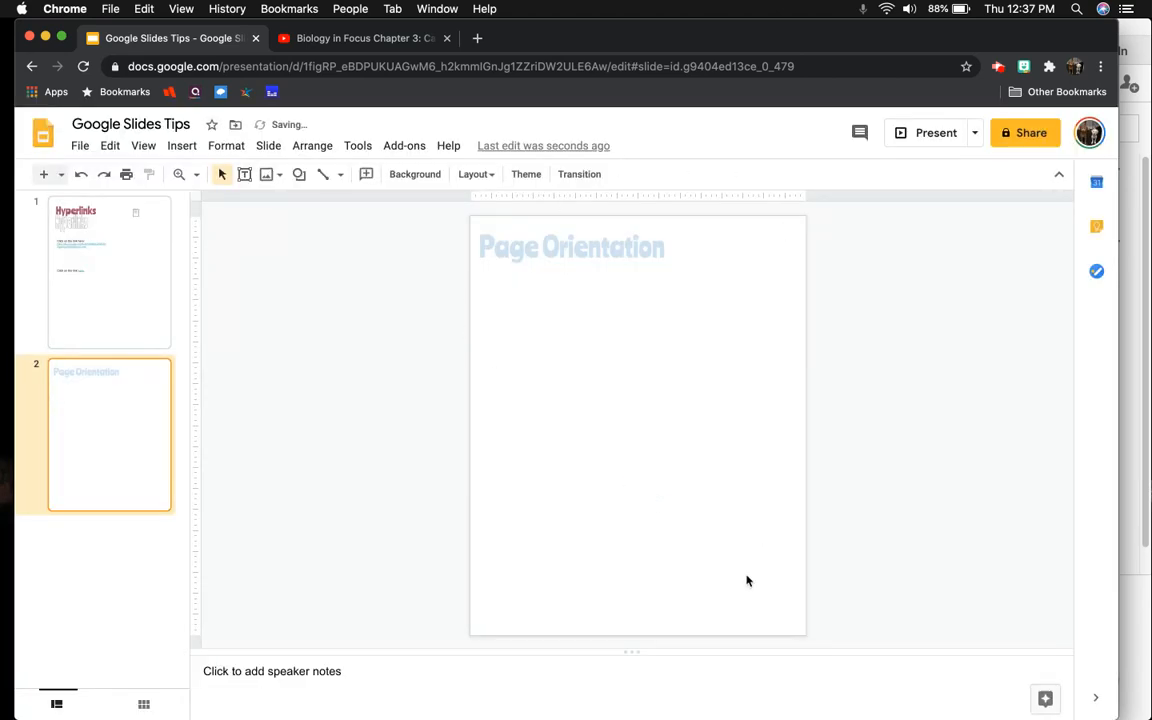
pyautogui.moveTo(760, 456)
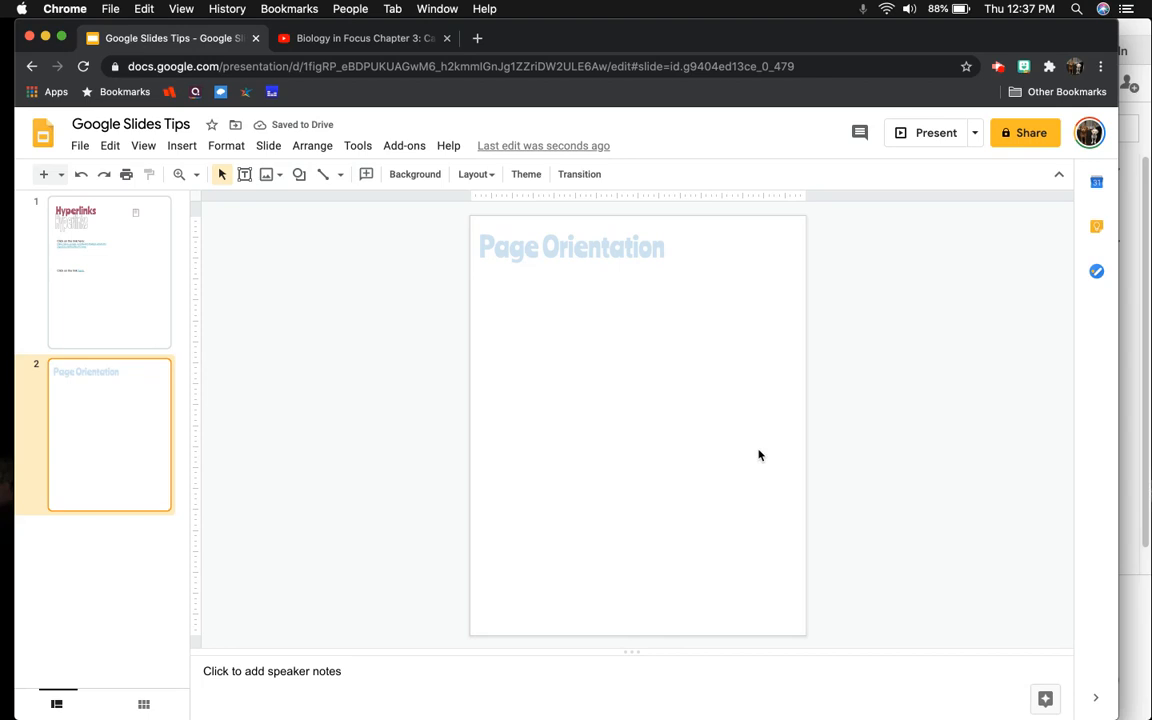
pyautogui.moveTo(136, 474)
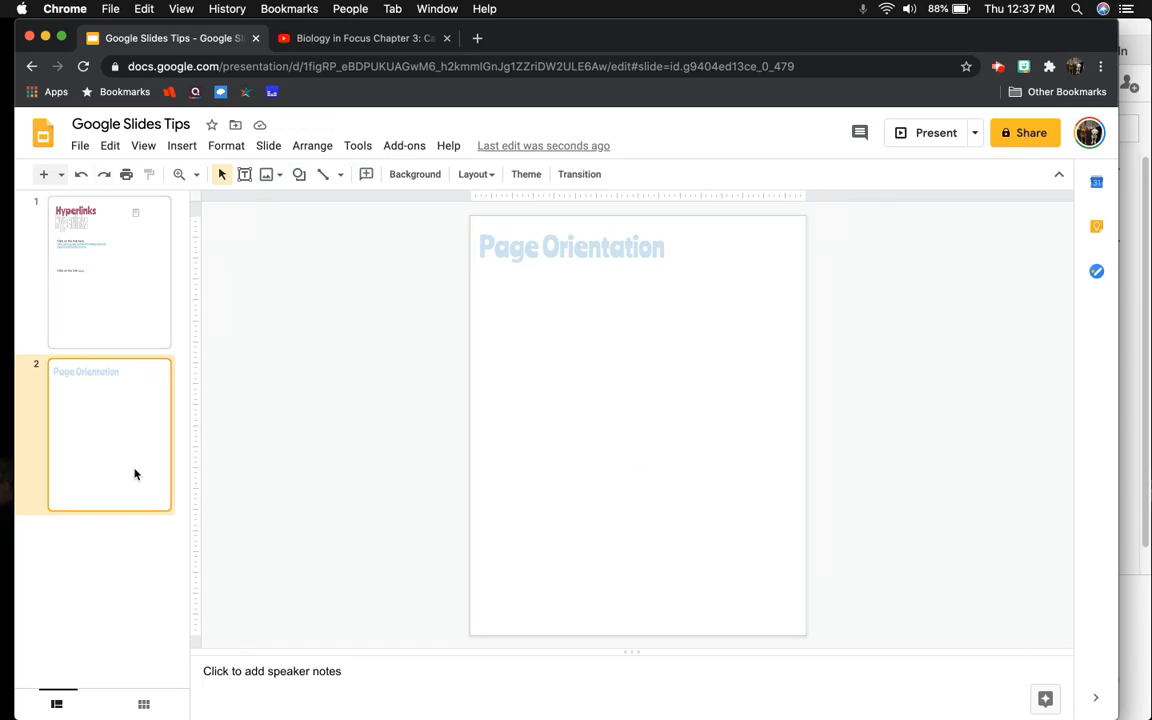
pyautogui.moveTo(577, 487)
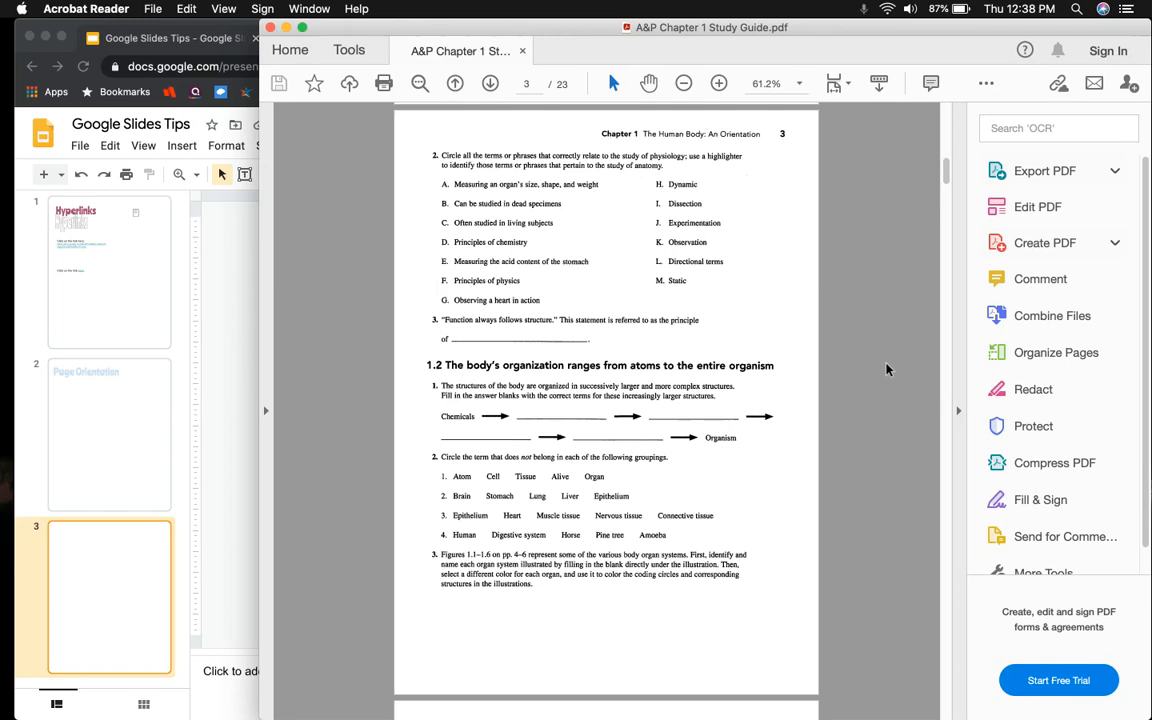
pyautogui.moveTo(558, 190)
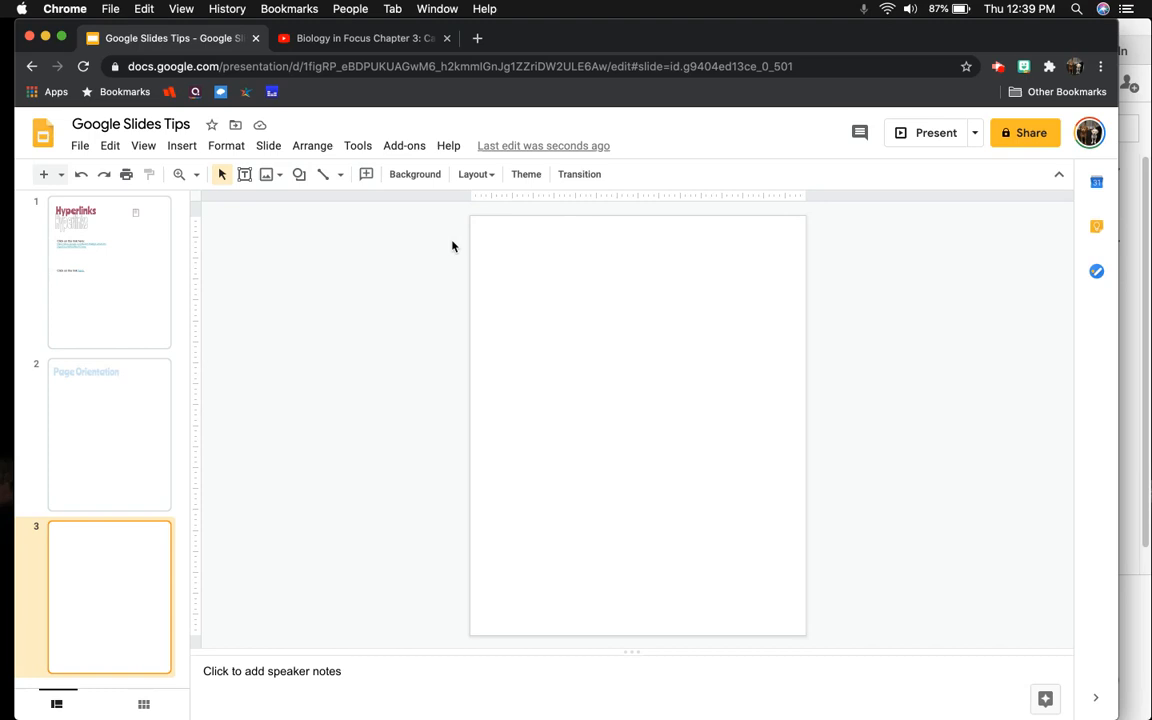
# Set the uploaded worksheet screenshot (study guide page 3) as slide 3's background image
pyautogui.click(414, 173)
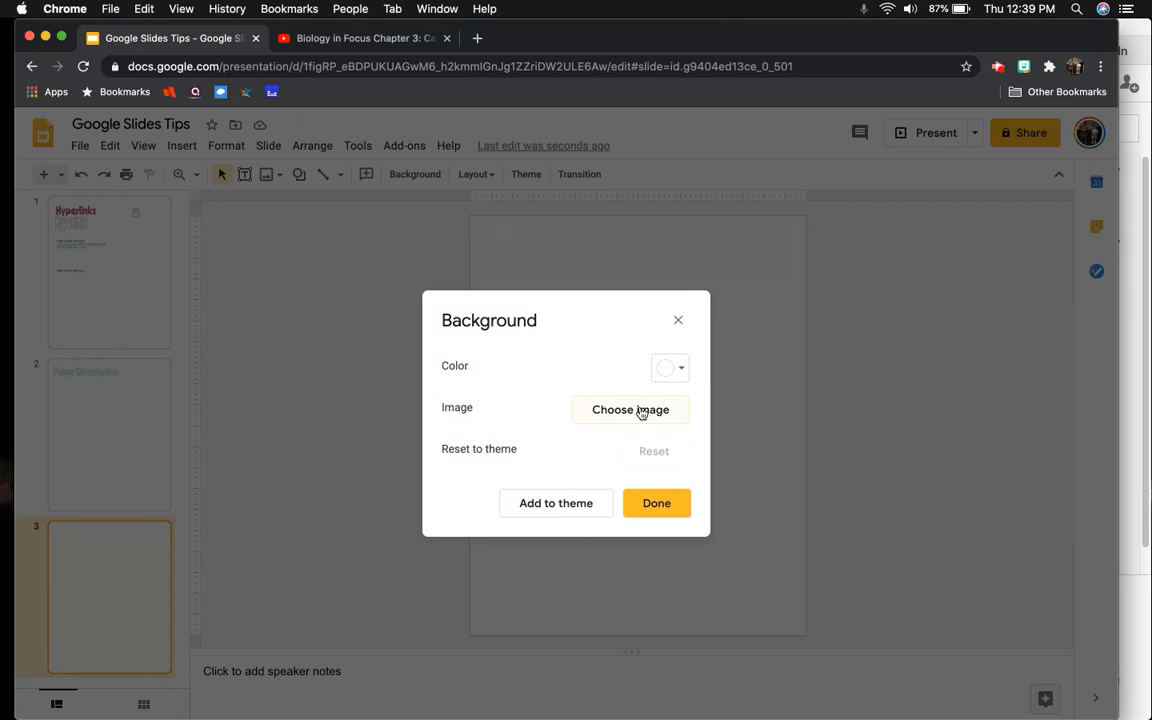
pyautogui.click(630, 410)
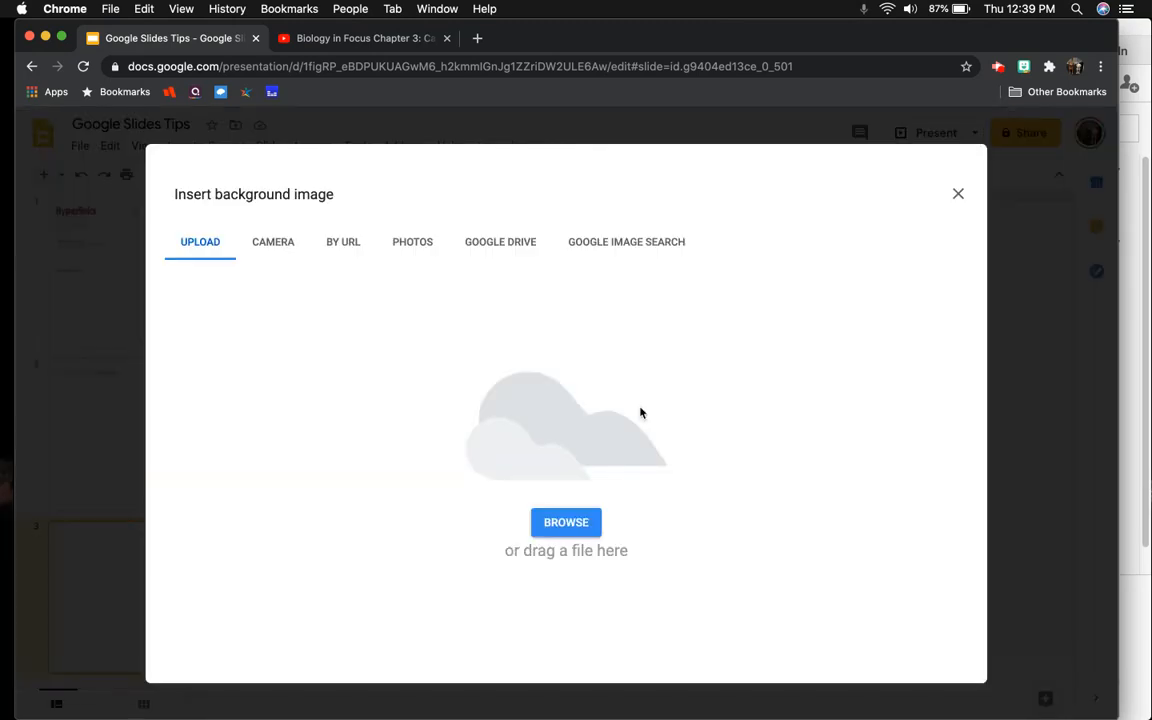
pyautogui.click(566, 522)
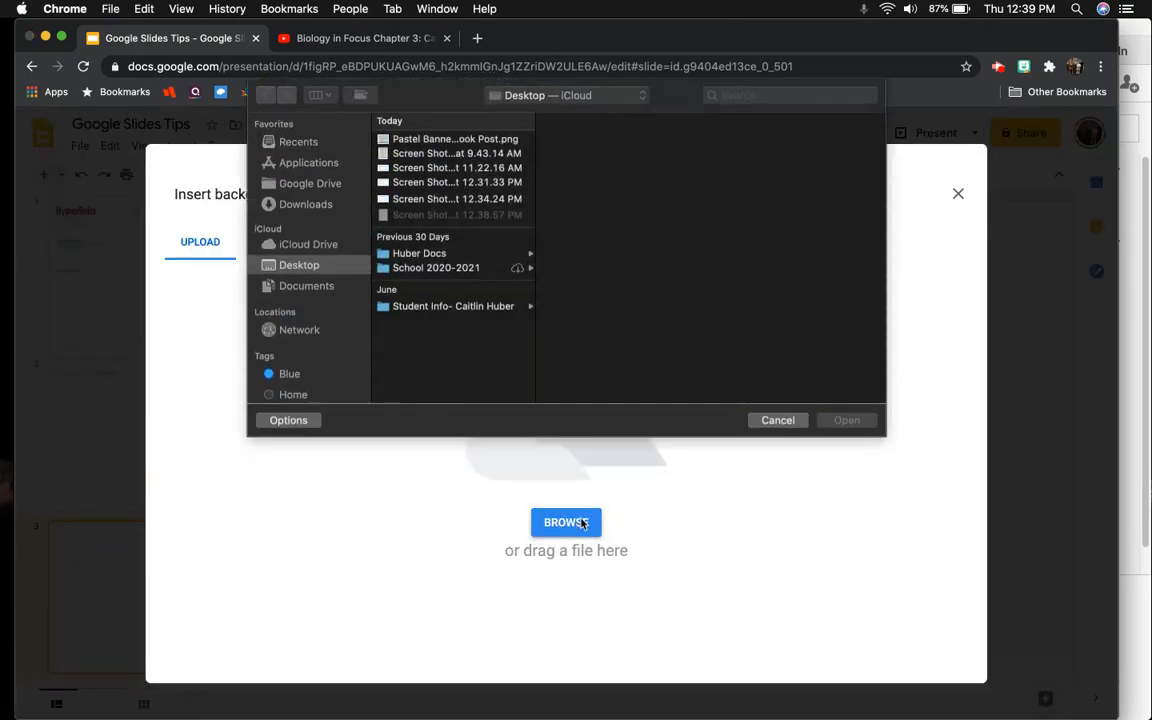
pyautogui.click(457, 214)
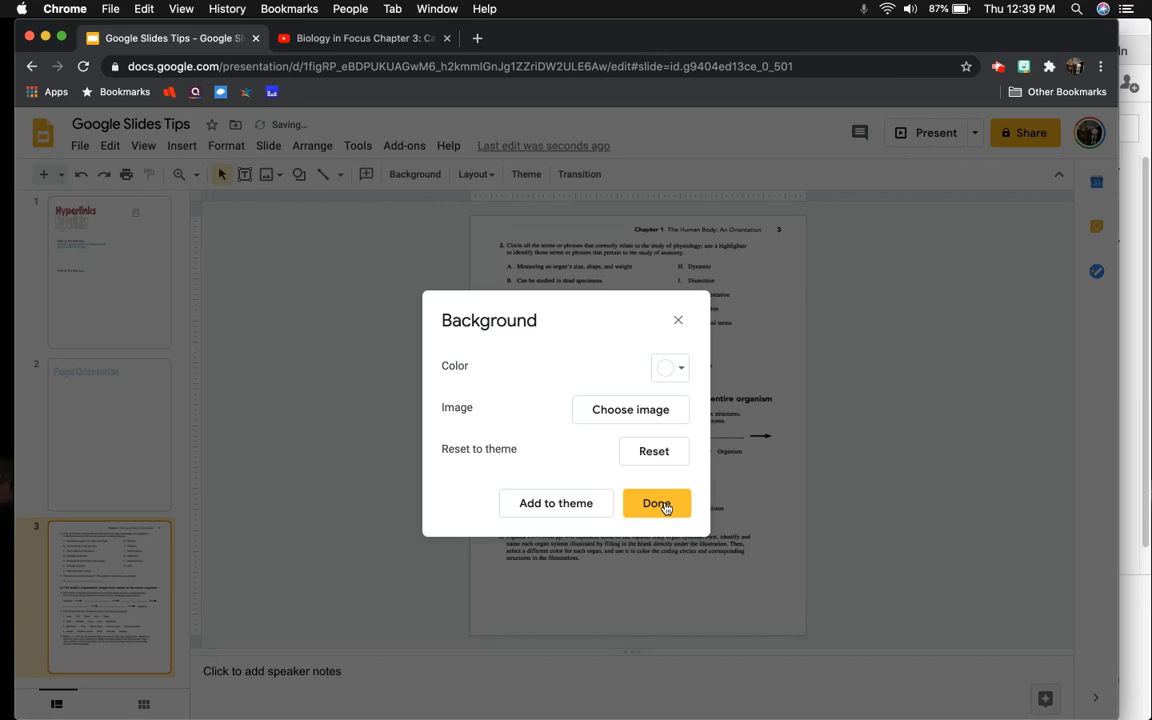
pyautogui.click(656, 503)
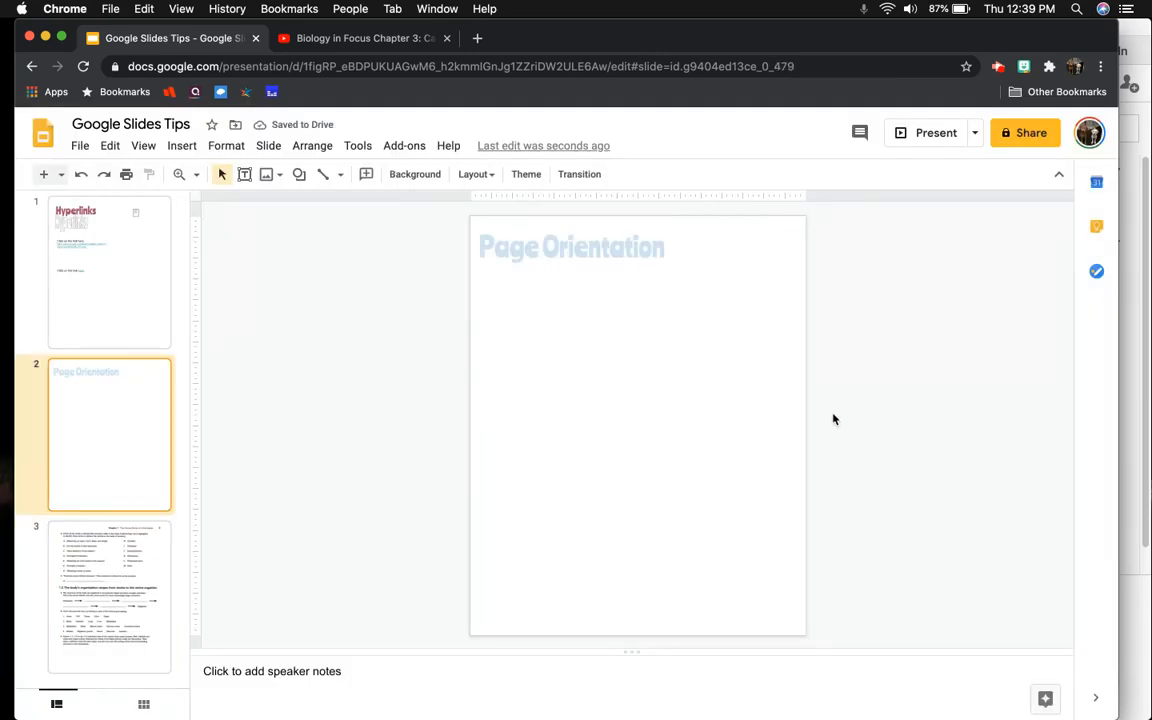
# Return to the third slide showing the worksheet background
pyautogui.click(109, 596)
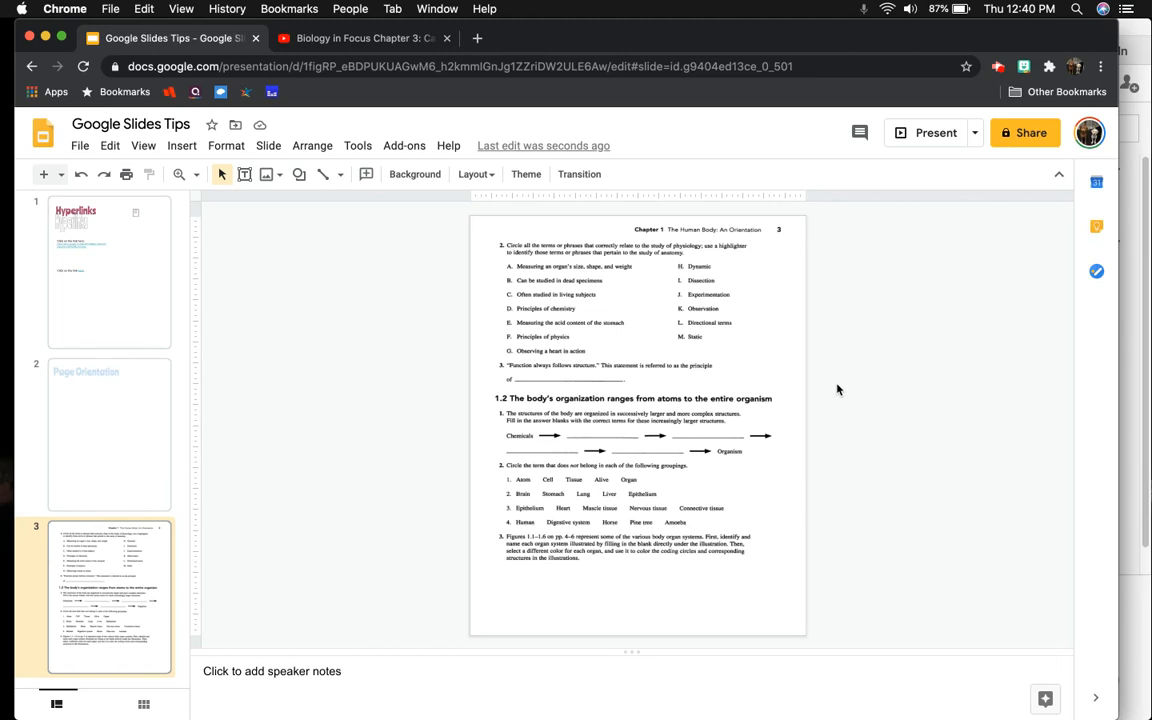
pyautogui.moveTo(324, 214)
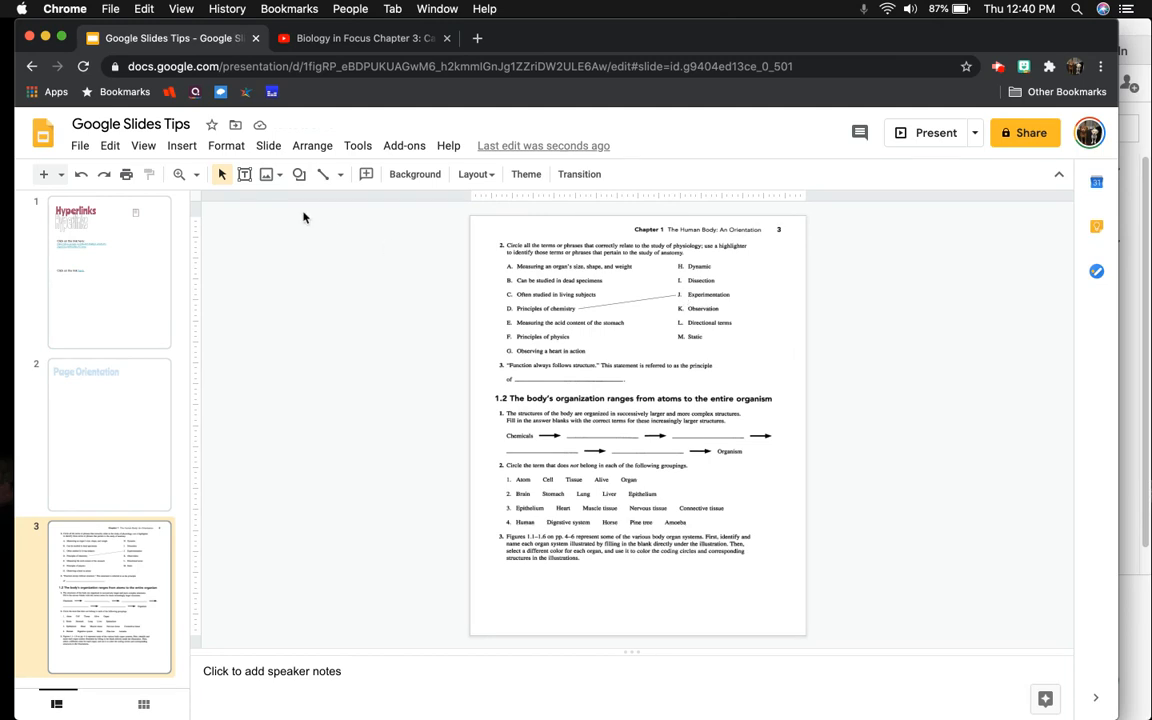
# Add a text box reading 'Answer' over the first blank after Chemicals
pyautogui.click(244, 174)
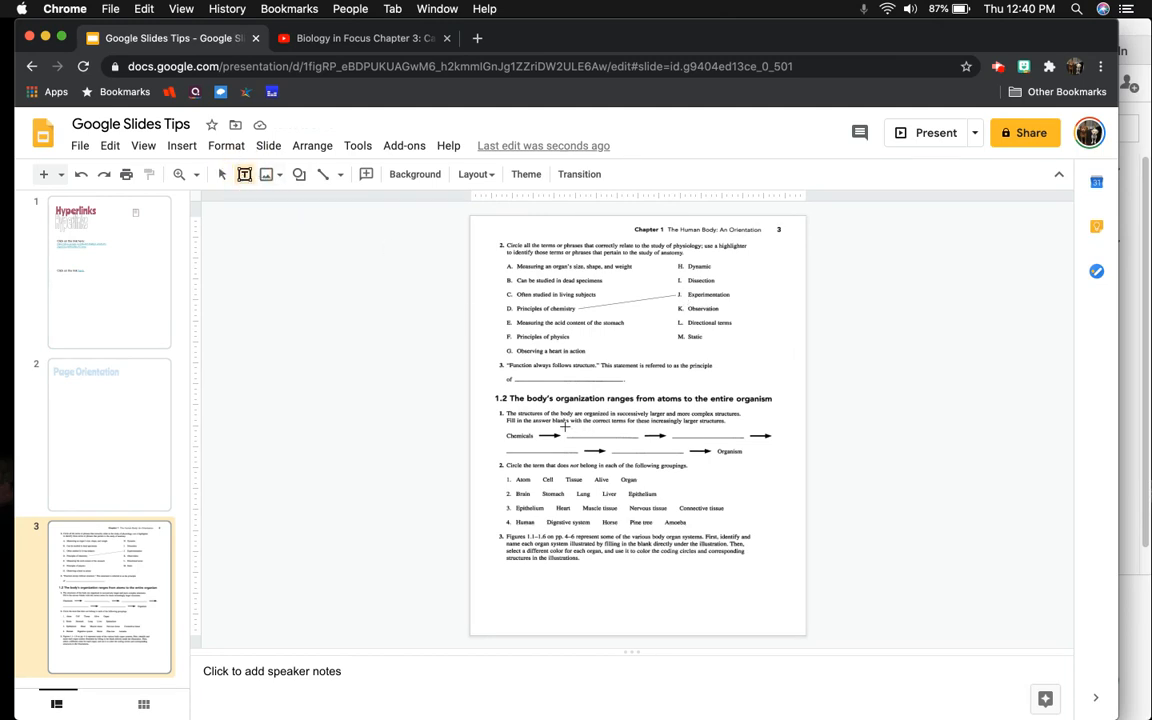
pyautogui.click(635, 435)
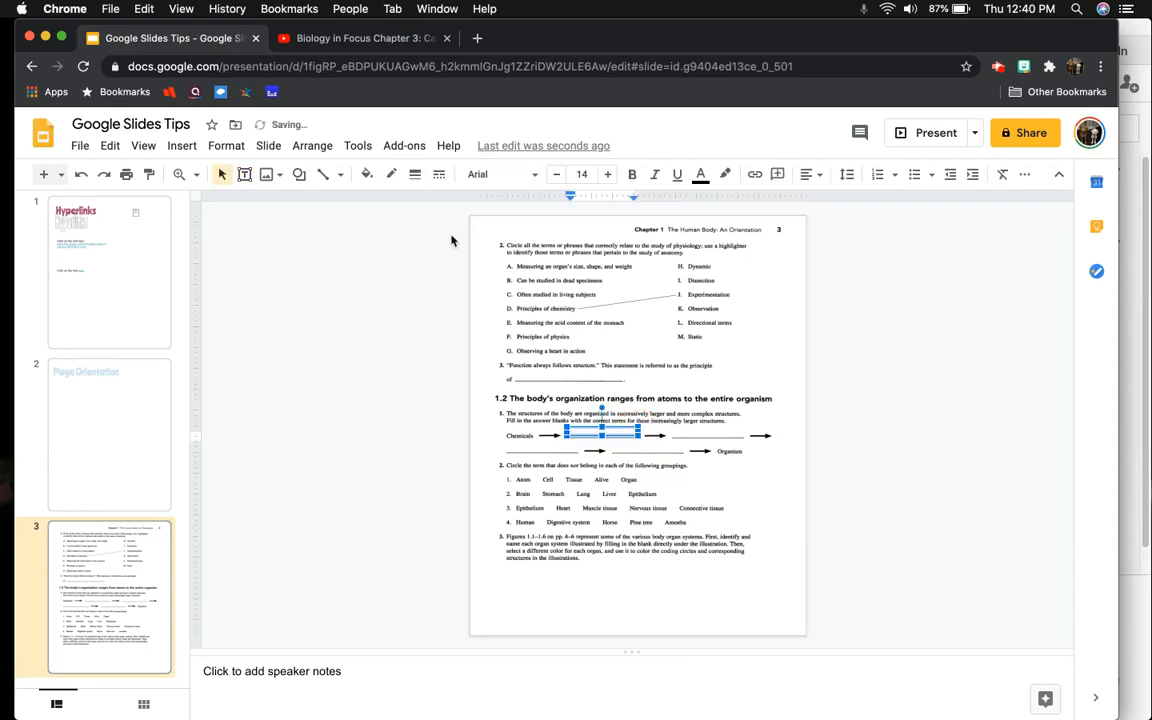
pyautogui.write('Answer')
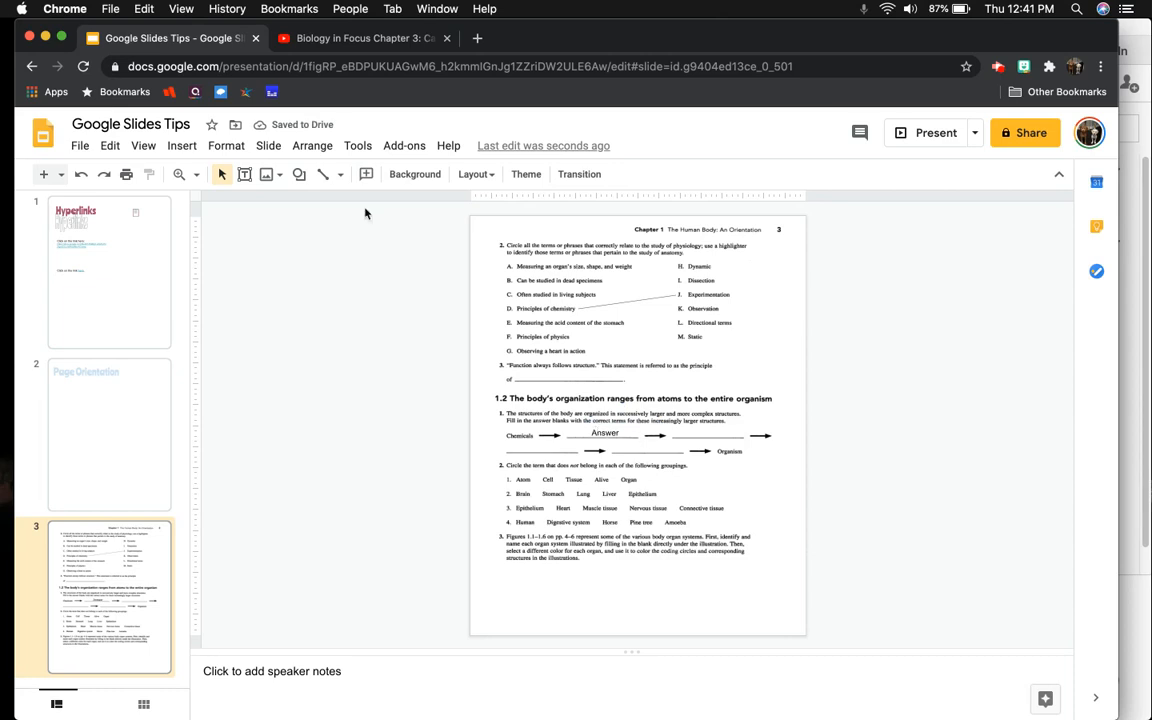
pyautogui.click(299, 174)
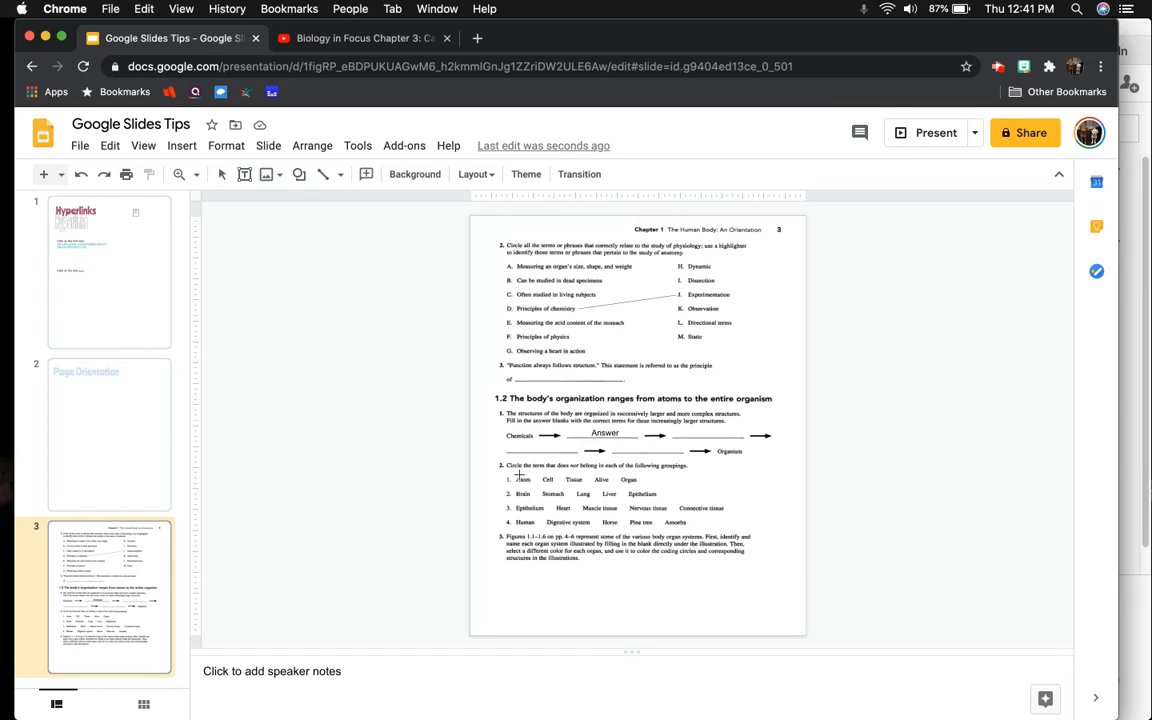
pyautogui.moveTo(640, 477)
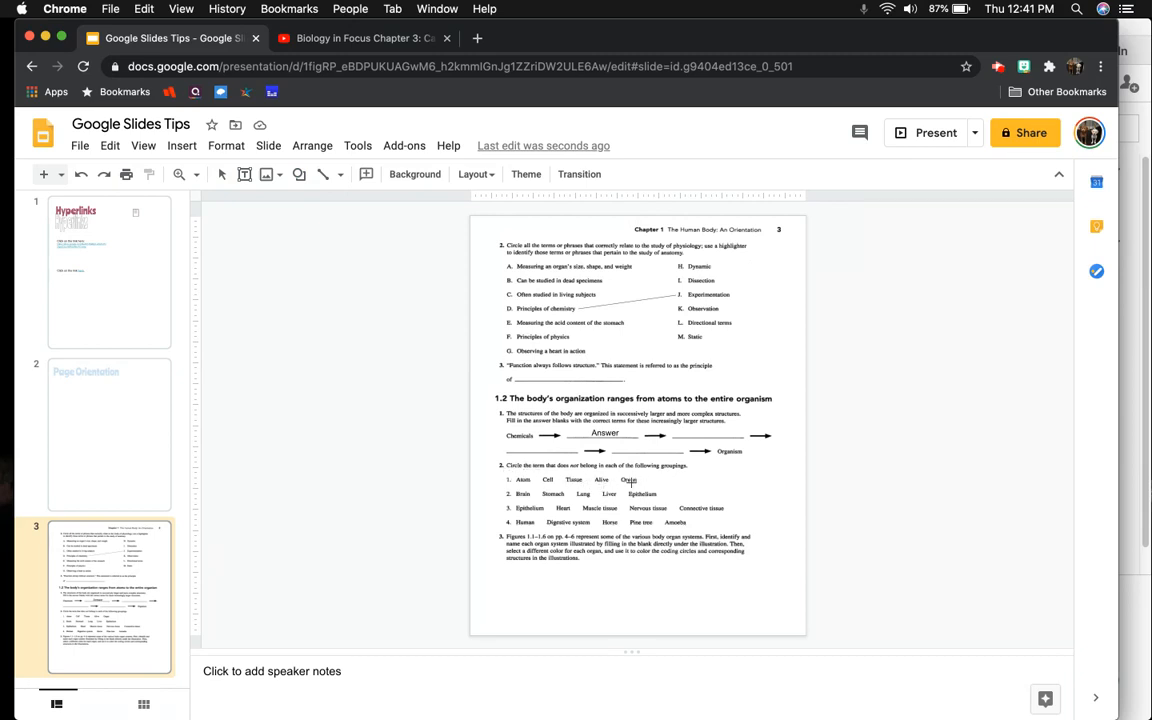
# Draw an oval around 'Alive' in the first grouping and open its fill colour options
pyautogui.click(595, 473)
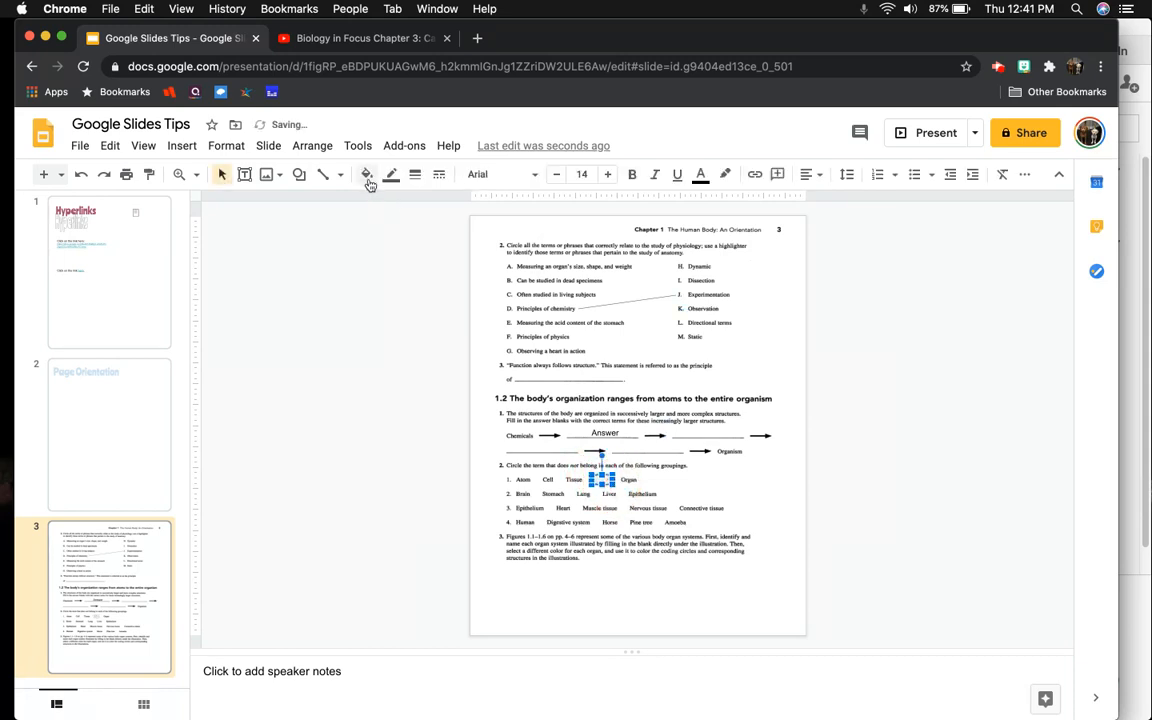
pyautogui.click(367, 174)
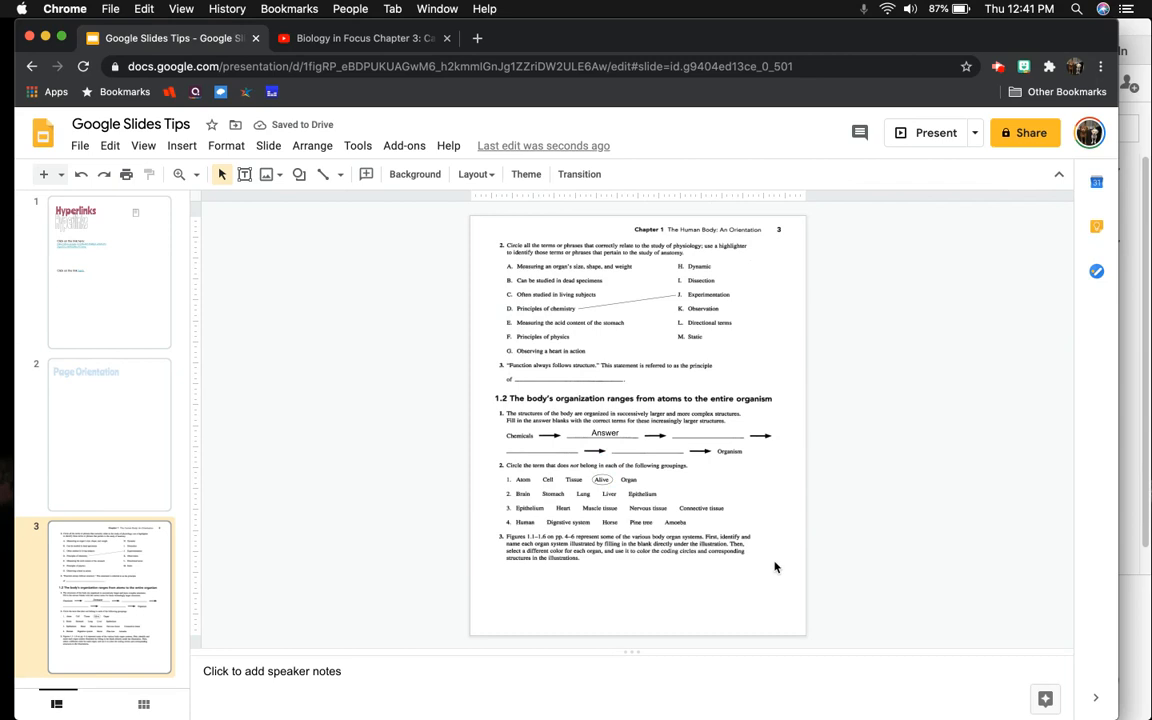
pyautogui.moveTo(583, 549)
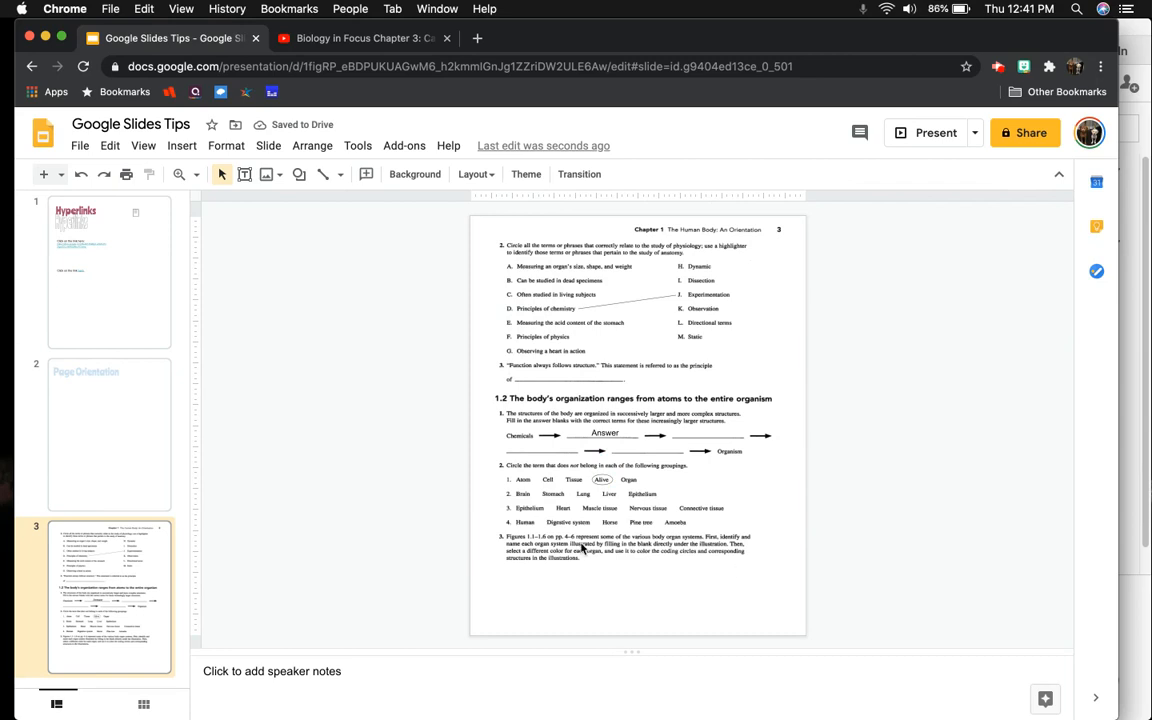
pyautogui.moveTo(731, 594)
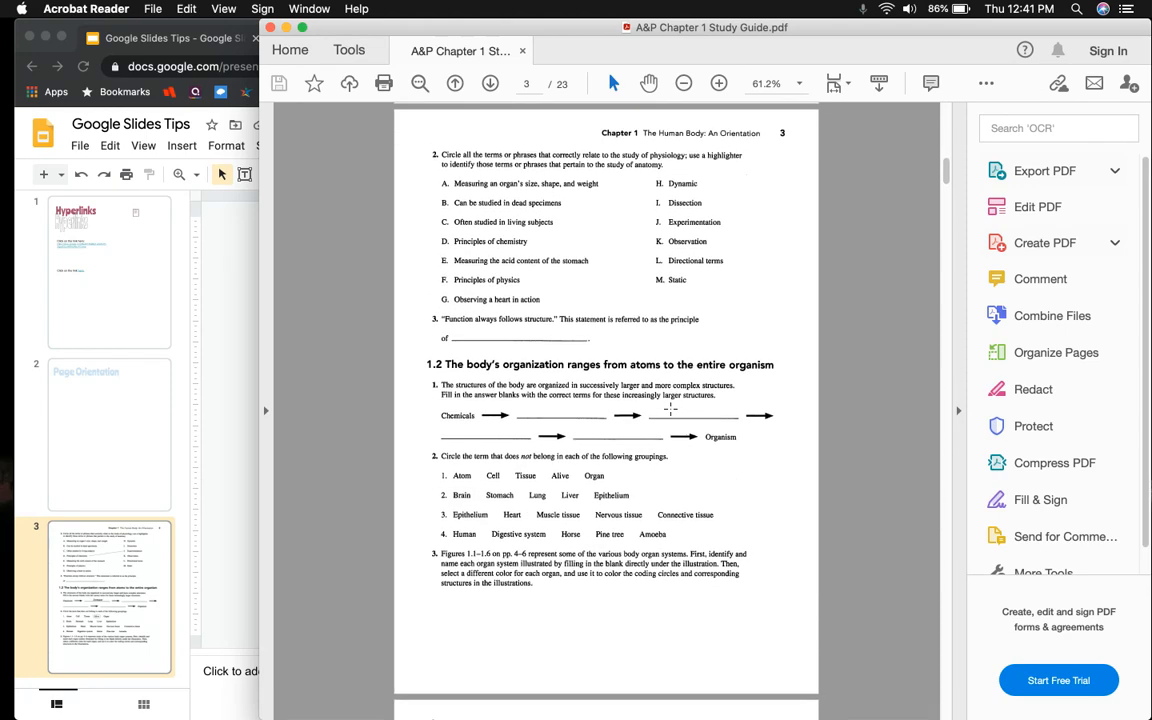
pyautogui.moveTo(227, 427)
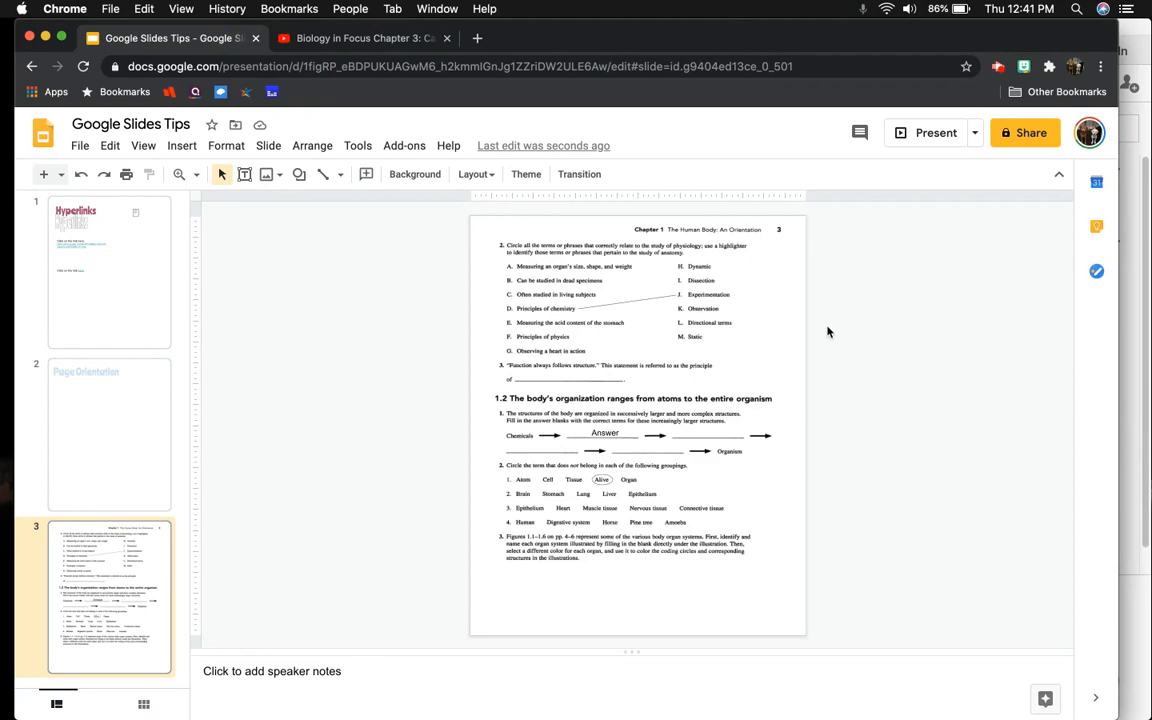
pyautogui.moveTo(567, 333)
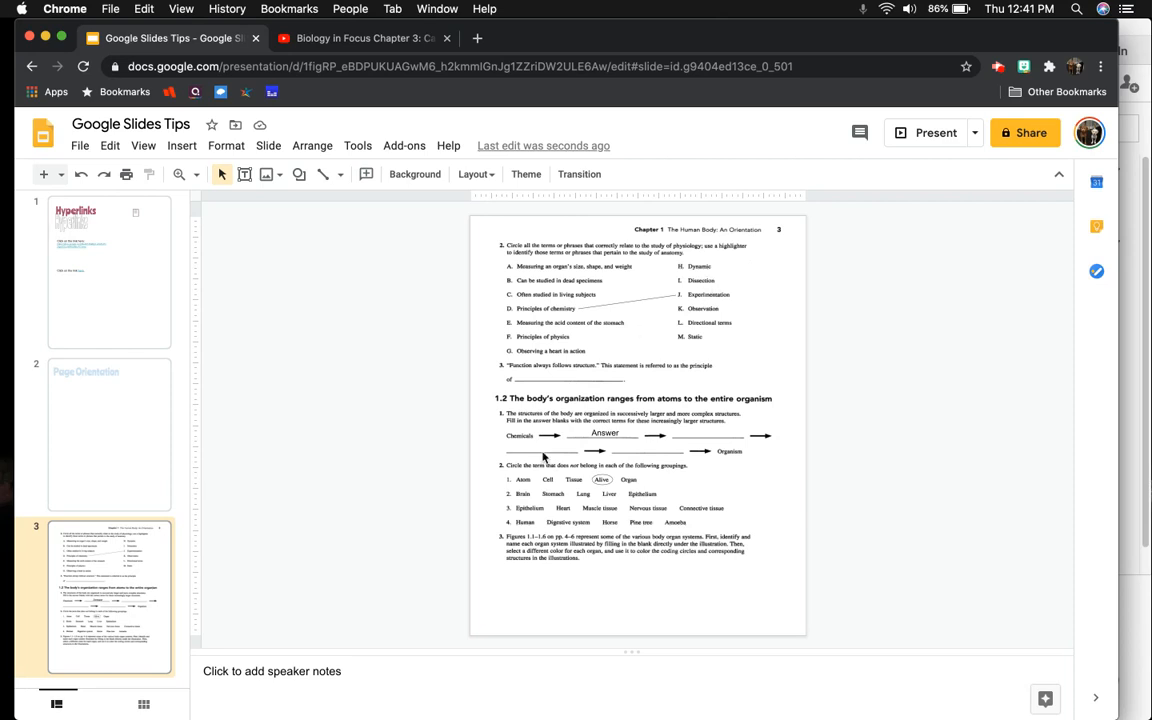
# Position the copied 'Answer' text box on the next Chemicals blank
pyautogui.click(605, 433)
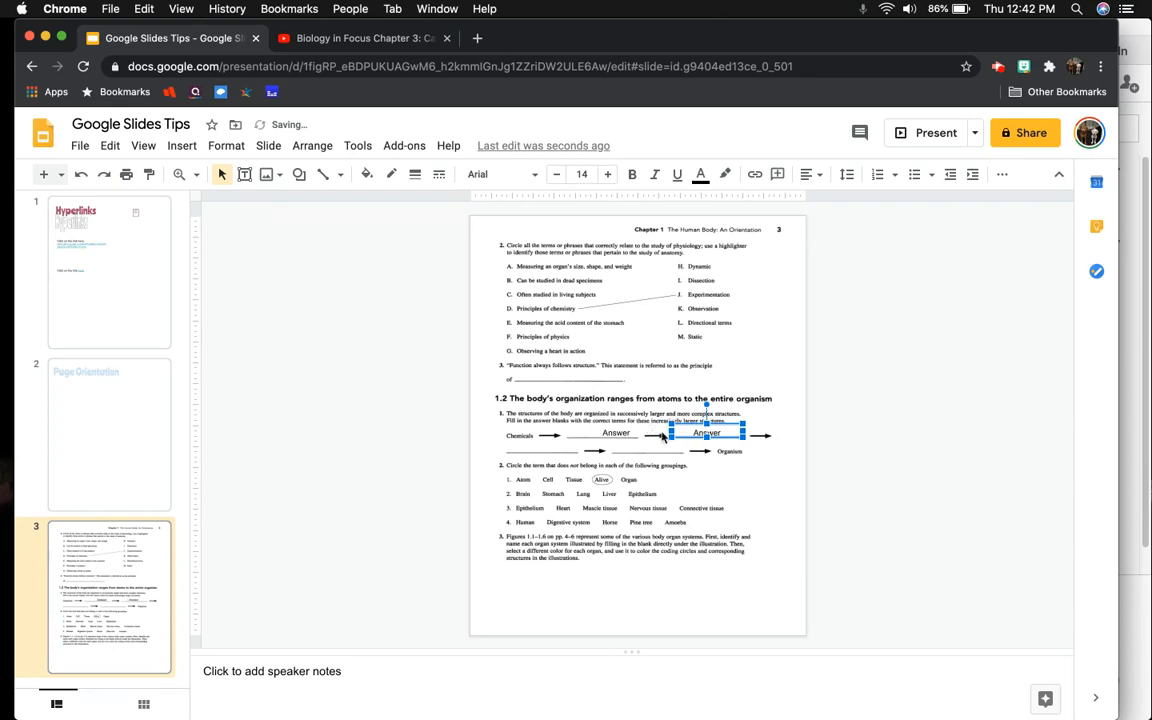
pyautogui.click(550, 439)
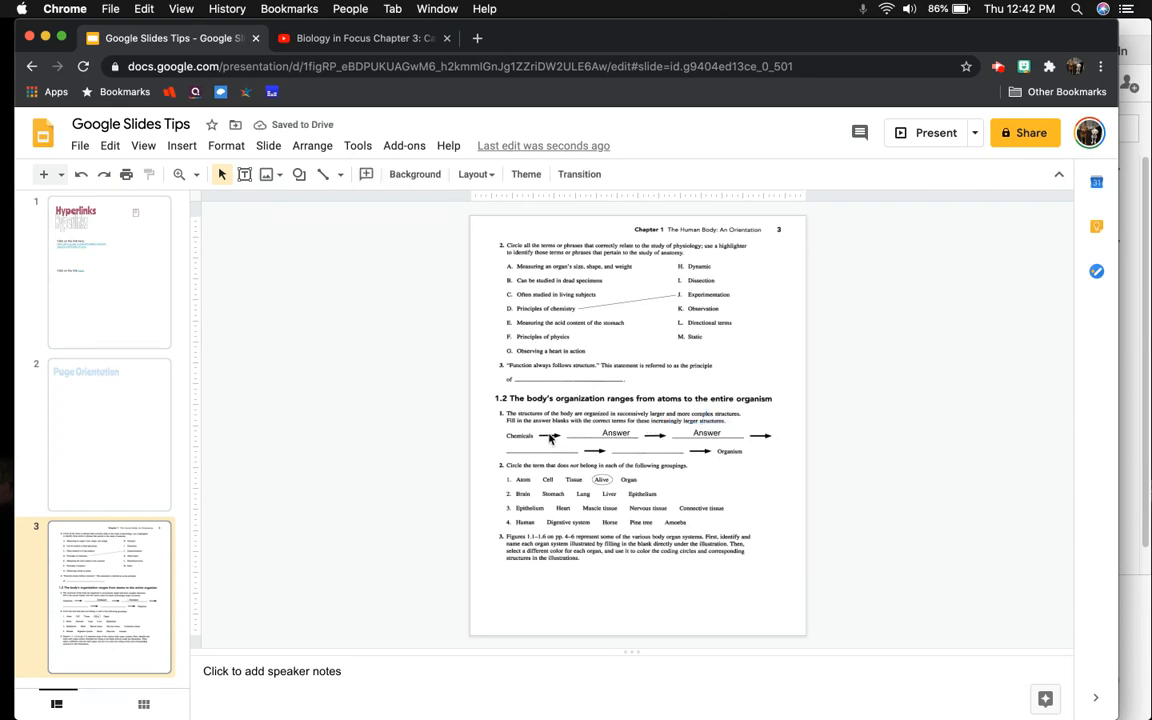
pyautogui.moveTo(756, 487)
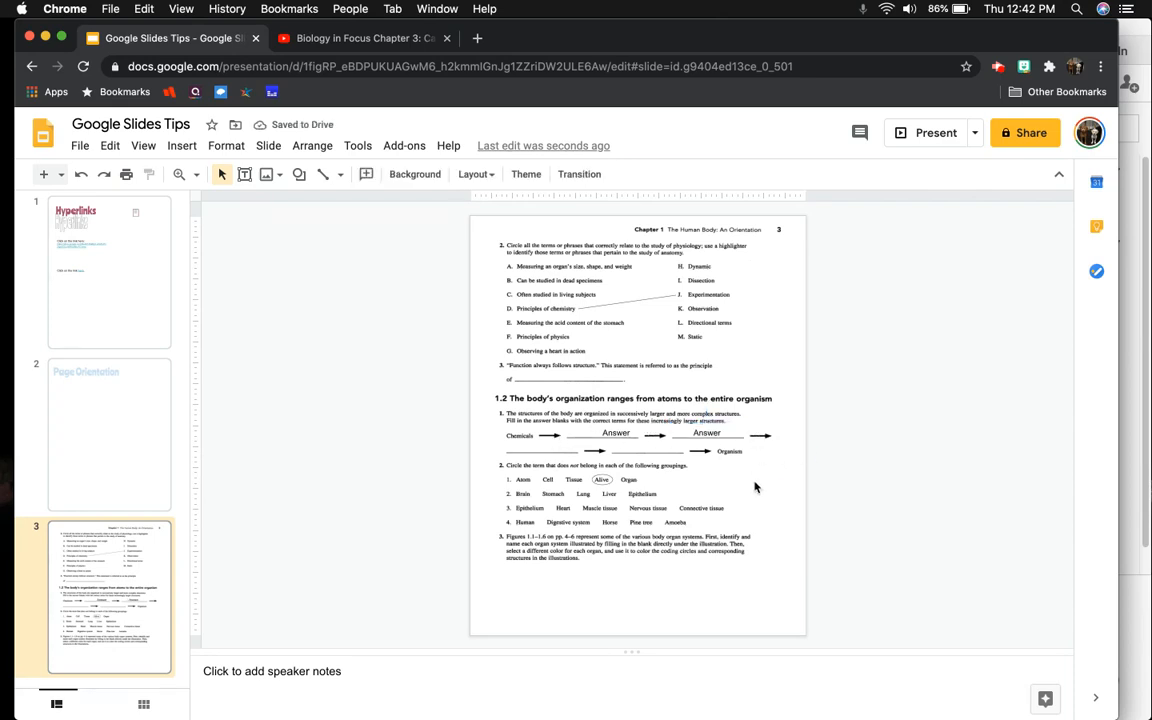